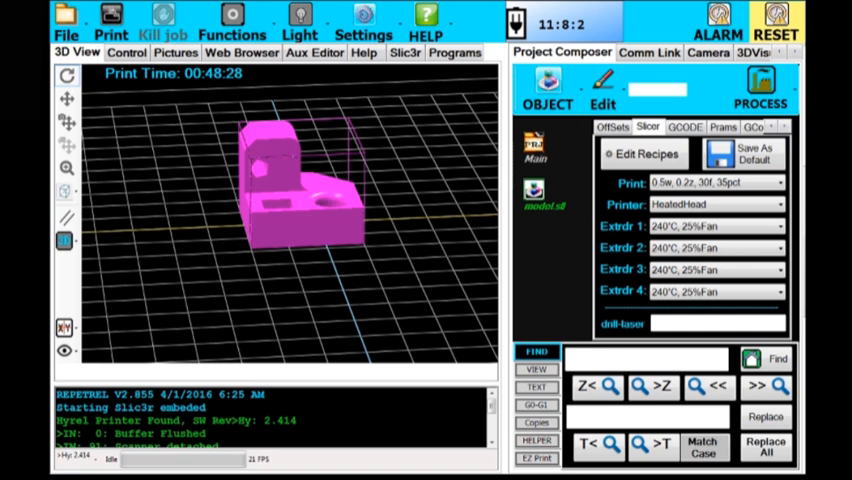
{"action": "mouse_move", "coordinate": [620, 192]}
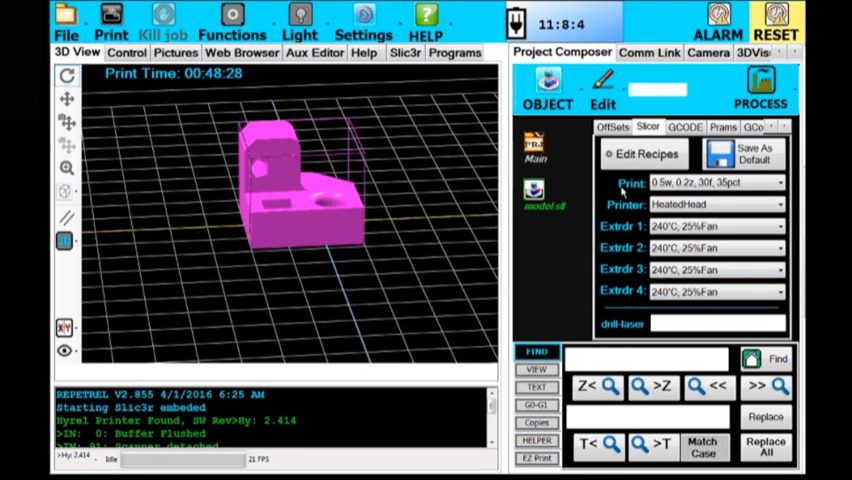
Slice the loaded part with Slic3r from the PROCESS menu so toolpaths render.
{"action": "left_click", "coordinate": [716, 226]}
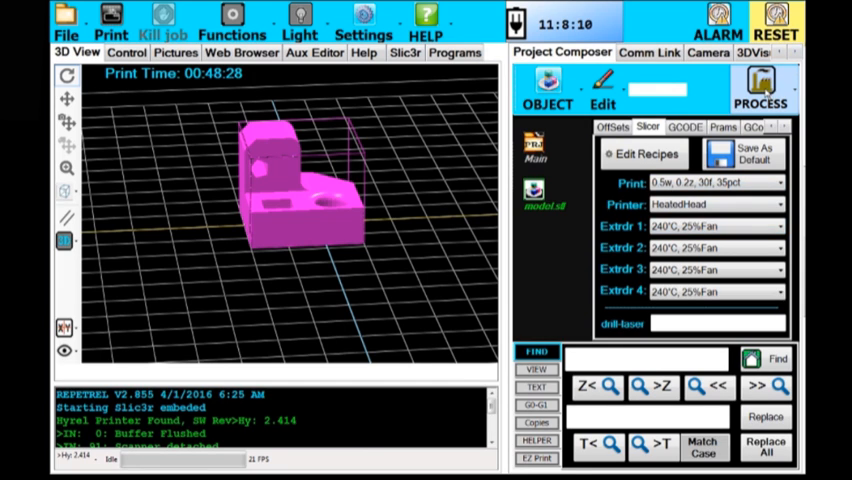
{"action": "left_click", "coordinate": [760, 90]}
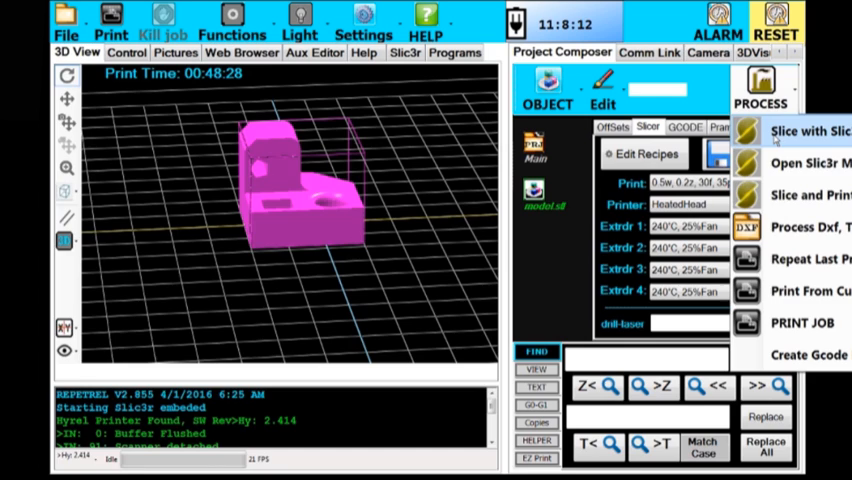
{"action": "left_click", "coordinate": [810, 132]}
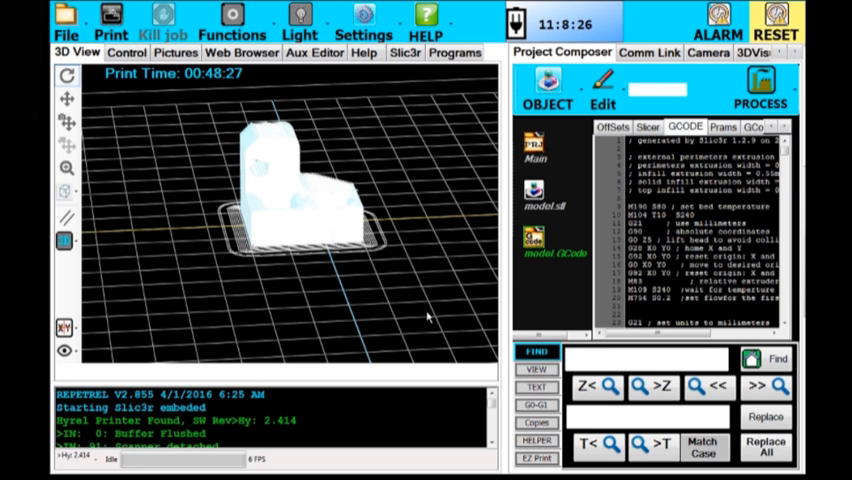
{"action": "mouse_move", "coordinate": [408, 212]}
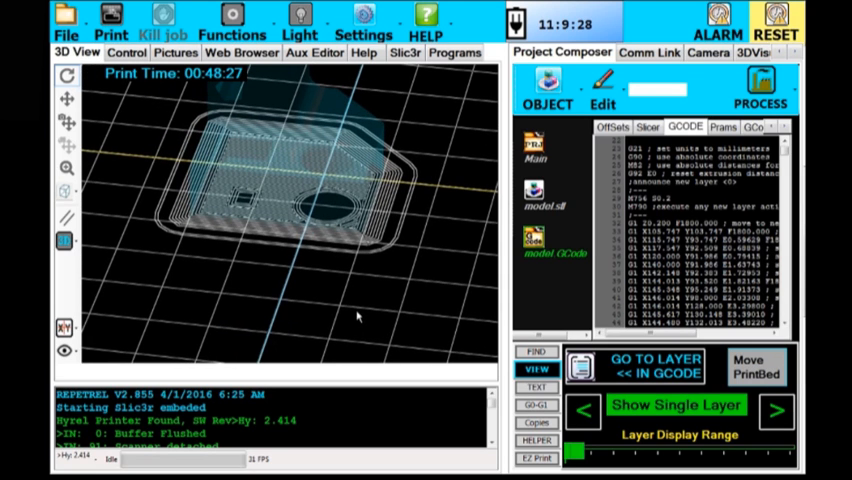
{"action": "mouse_move", "coordinate": [248, 268]}
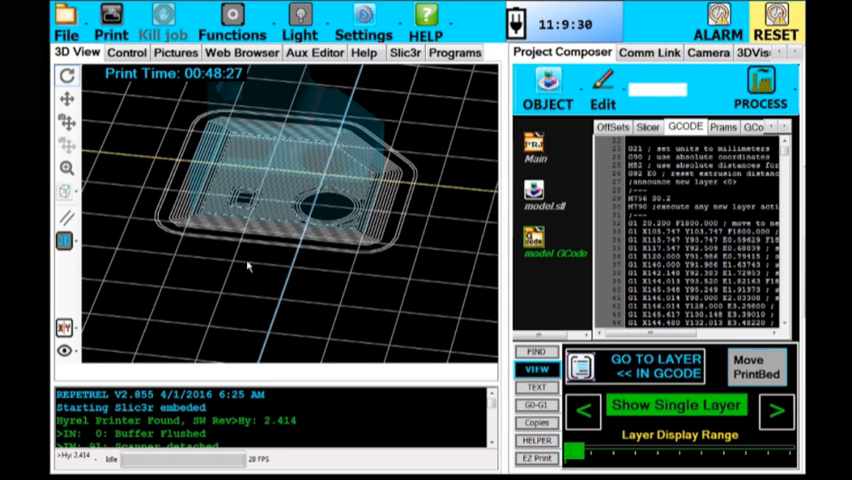
{"action": "mouse_move", "coordinate": [410, 202]}
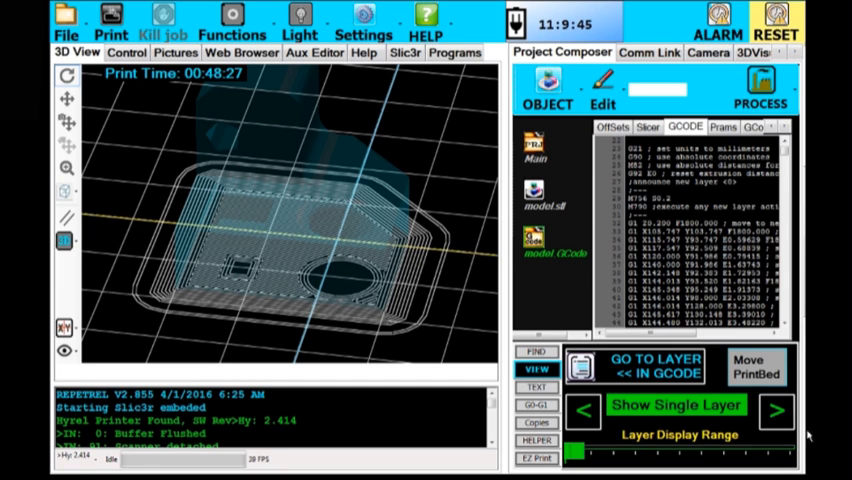
Step the Show Single Layer control to display another layer's outline and holes.
{"action": "left_click", "coordinate": [776, 410]}
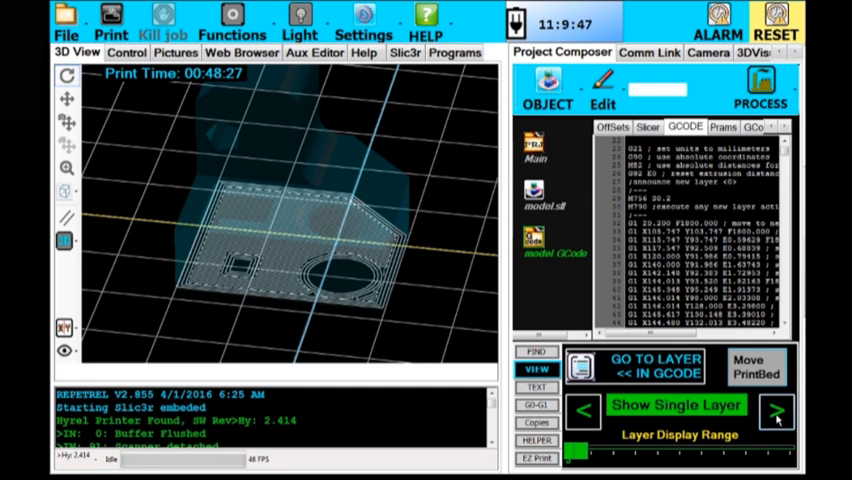